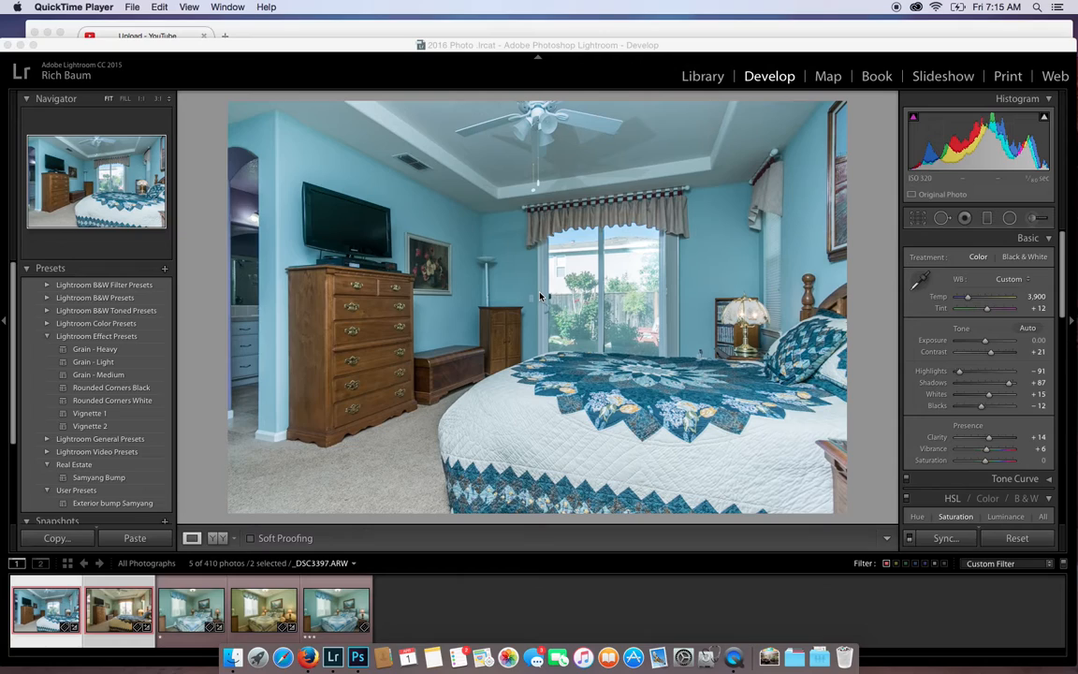
mouse_move(605, 158)
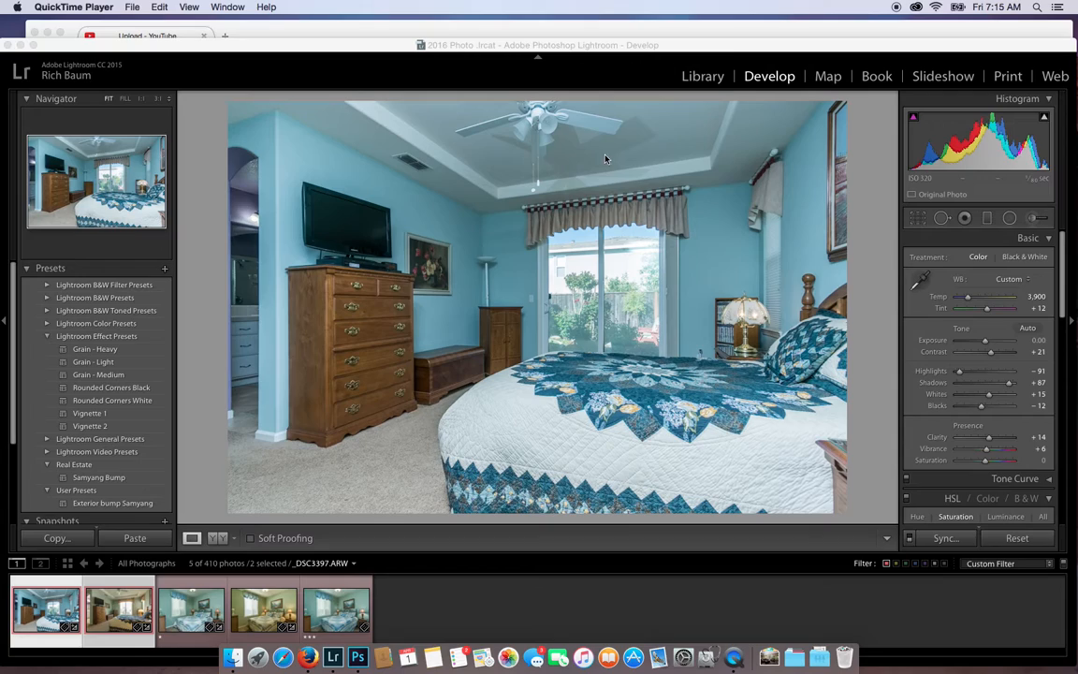
mouse_move(607, 140)
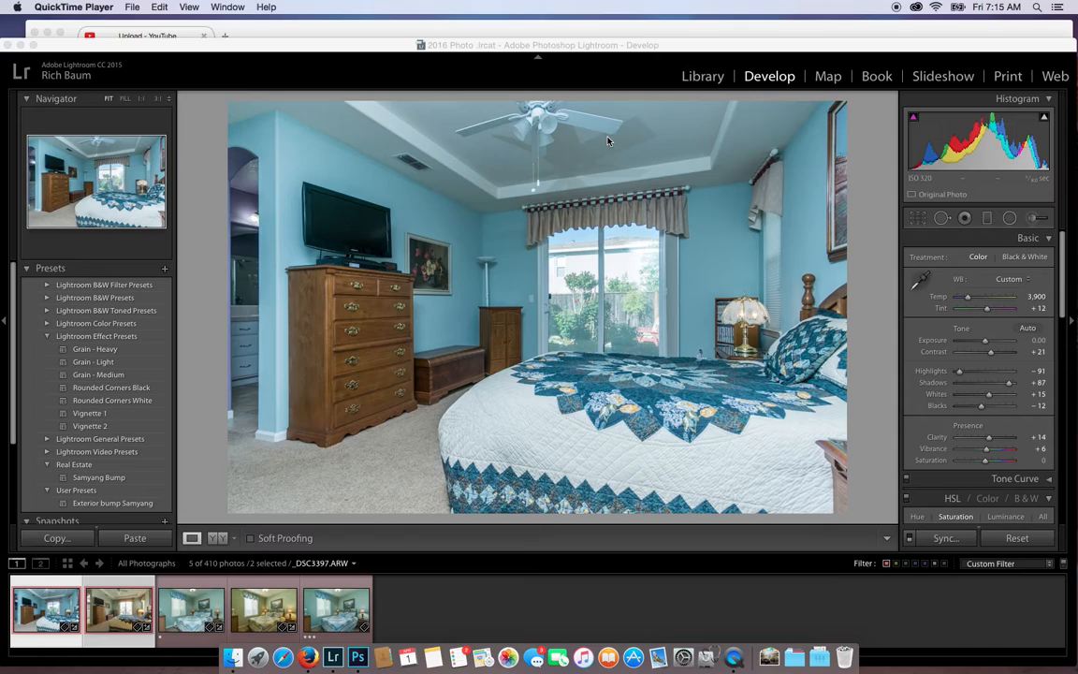
mouse_move(608, 135)
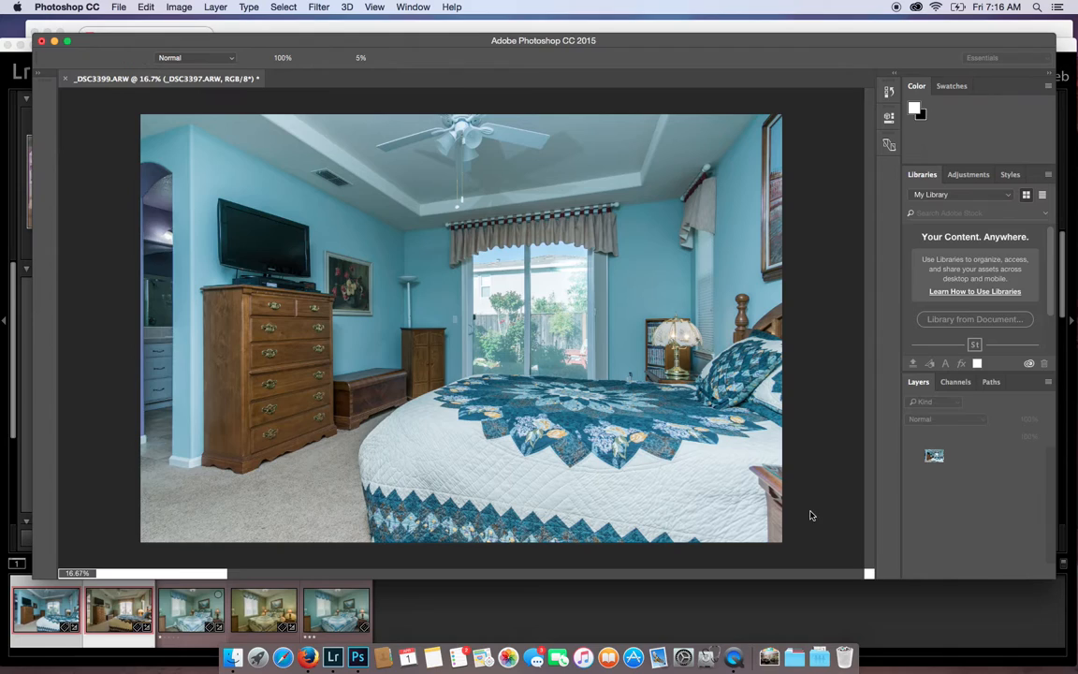
Step: Drag the warm ambient layer _DSC3399.ARW above the flash layer _DSC3397.ARW
left_click(44, 195)
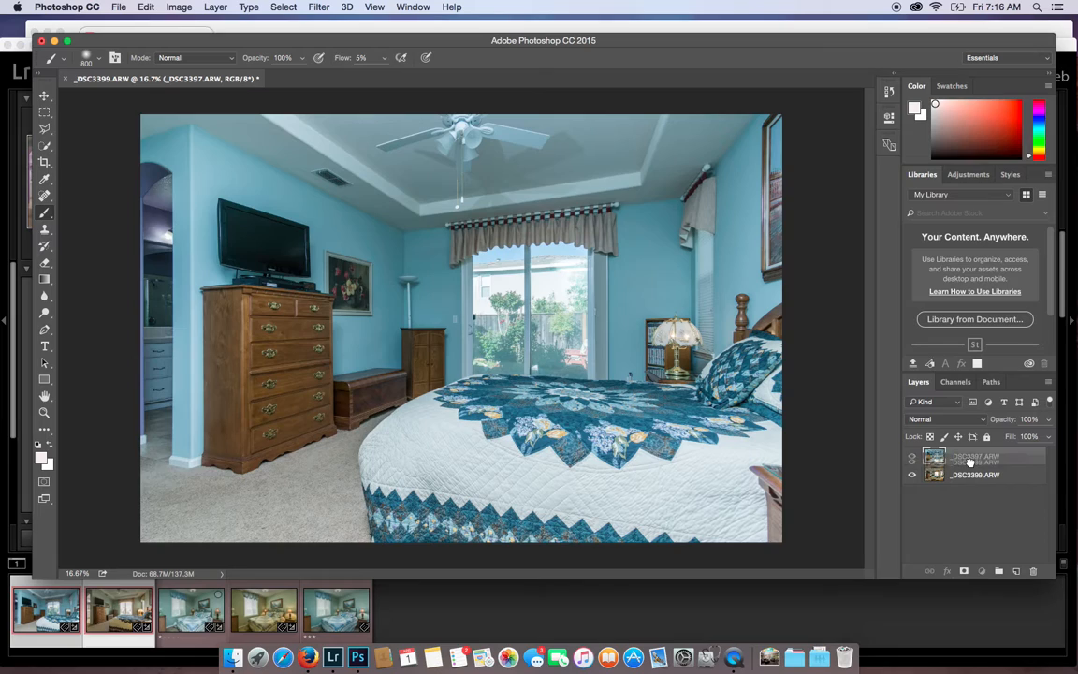
left_click(913, 455)
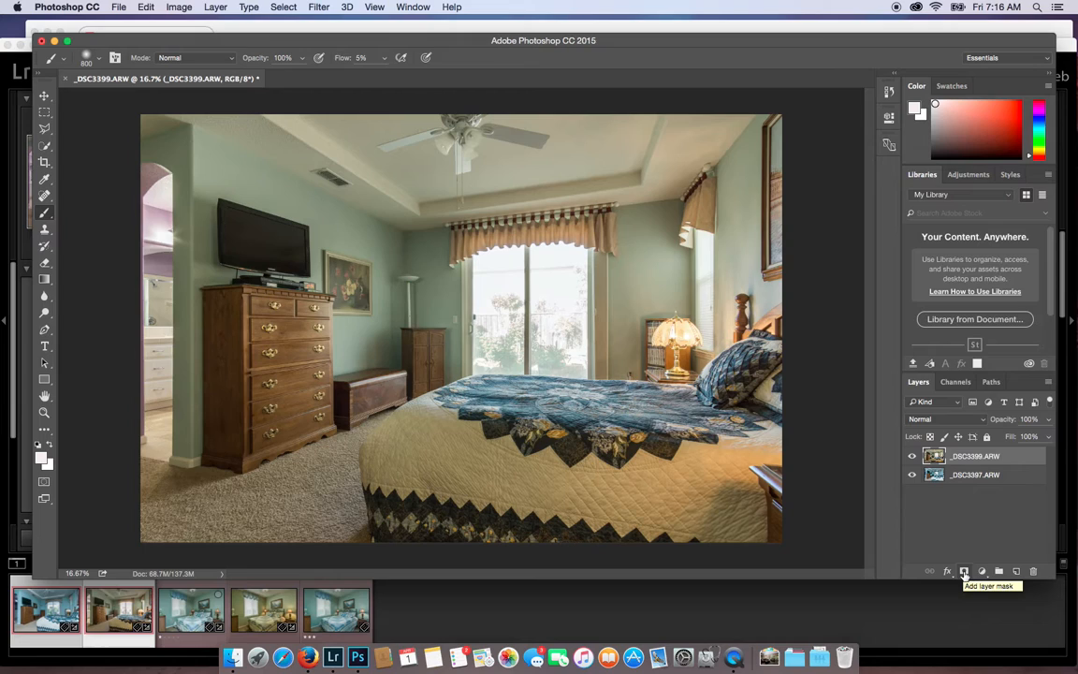
Step: Add a black hide-all layer mask to _DSC3399.ARW so the flash exposure shows
left_click(963, 571)
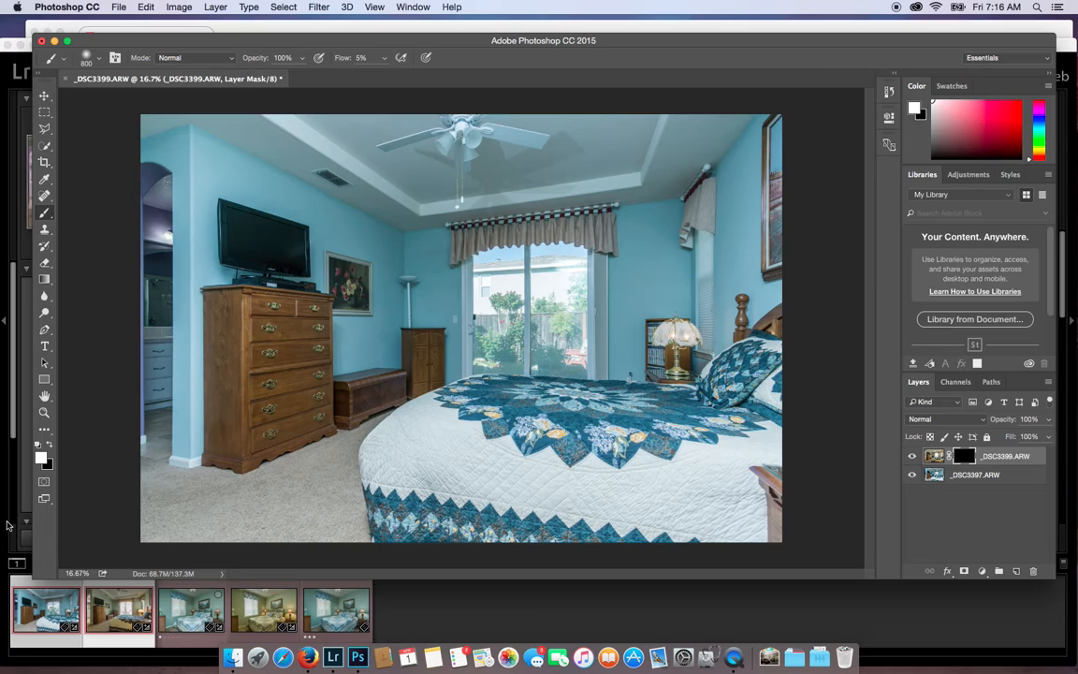
mouse_move(767, 325)
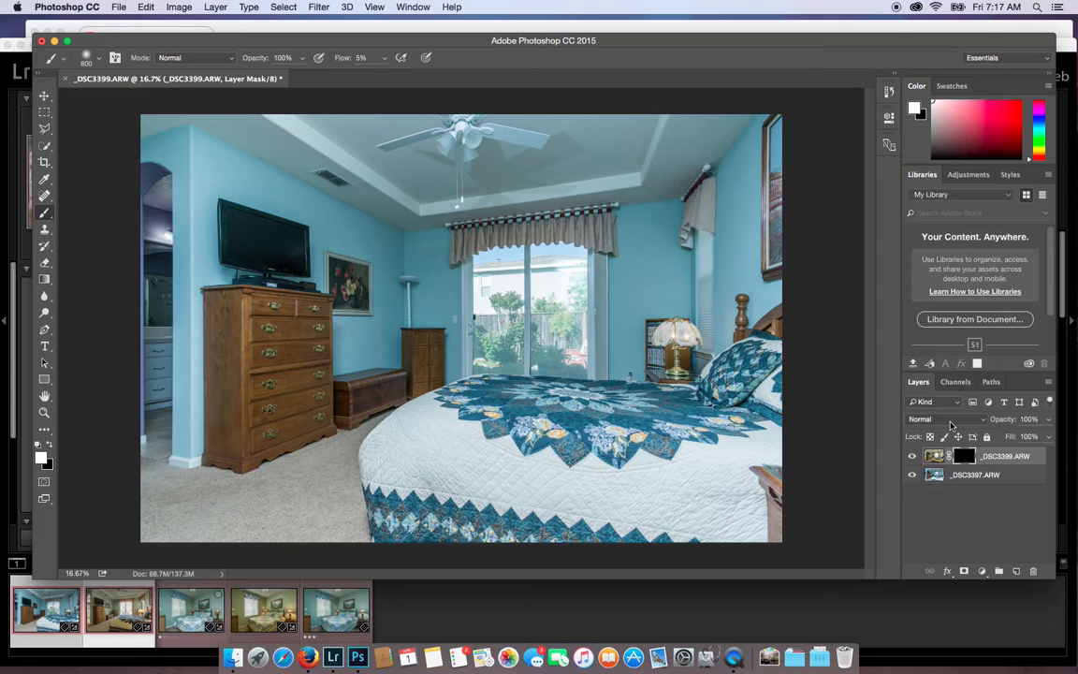
Step: Brush white at low flow on the mask over the ceiling around the fan
left_click(528, 150)
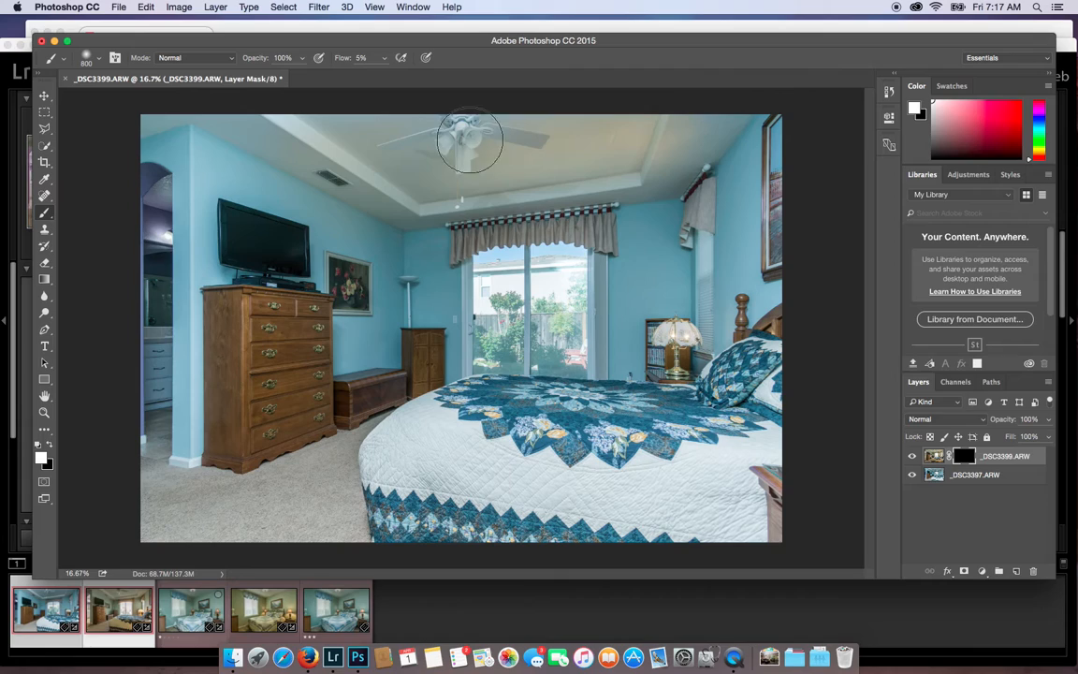
left_click(468, 141)
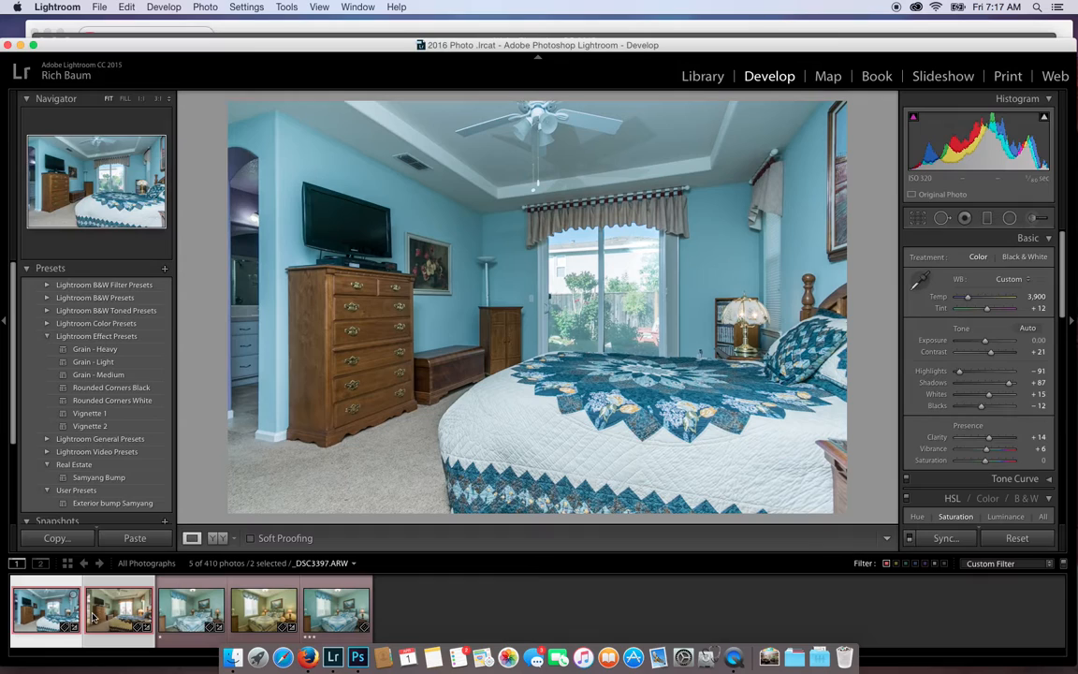
Step: Switch to Lightroom from the Dock to view the bedroom shots
left_click(117, 610)
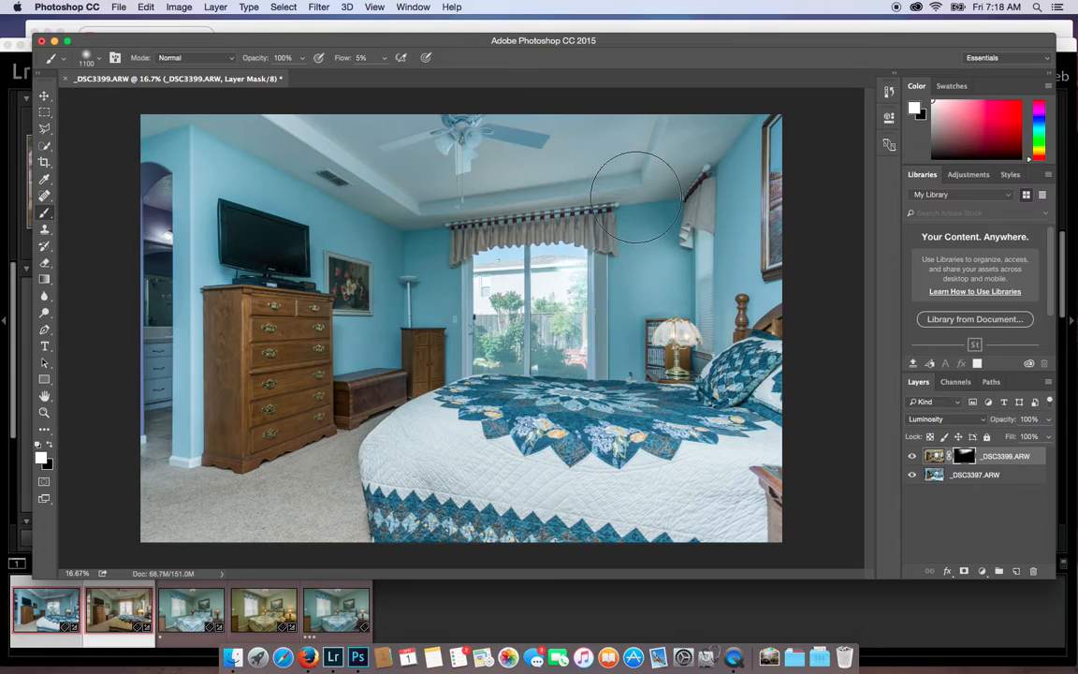
Step: Paint white at 5% flow on the mask beside the right window curtain and wall
left_click_drag(636, 196, 155, 184)
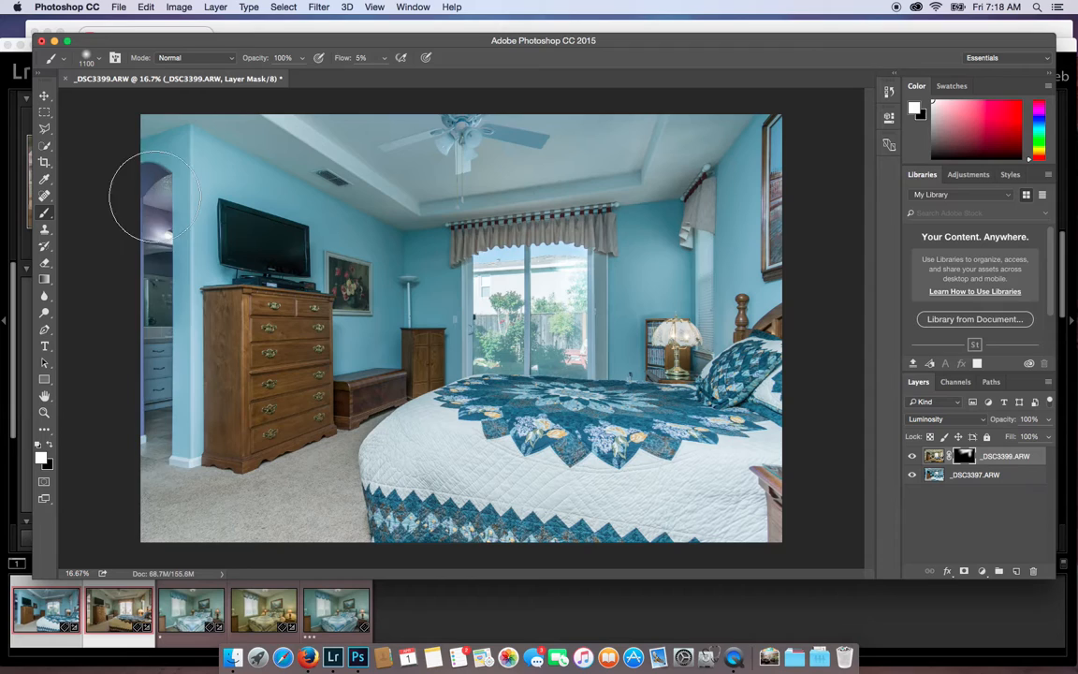
Step: Paint the mask white over the left doorway wall, upper wall, bed edge and floor
left_click_drag(157, 192, 168, 220)
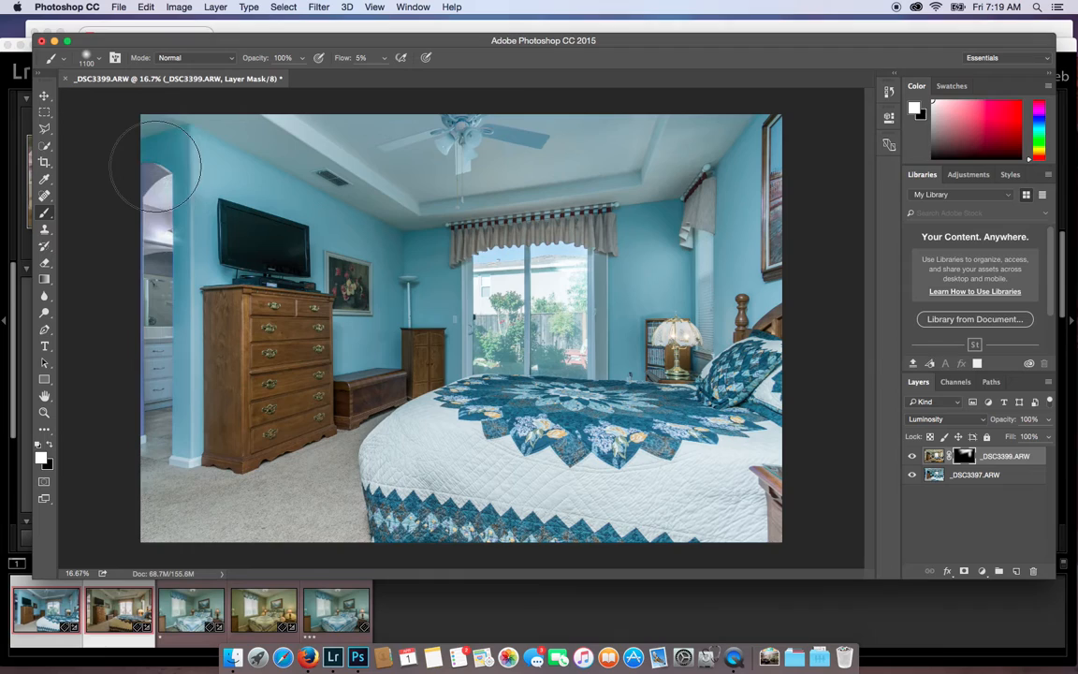
left_click_drag(156, 165, 200, 479)
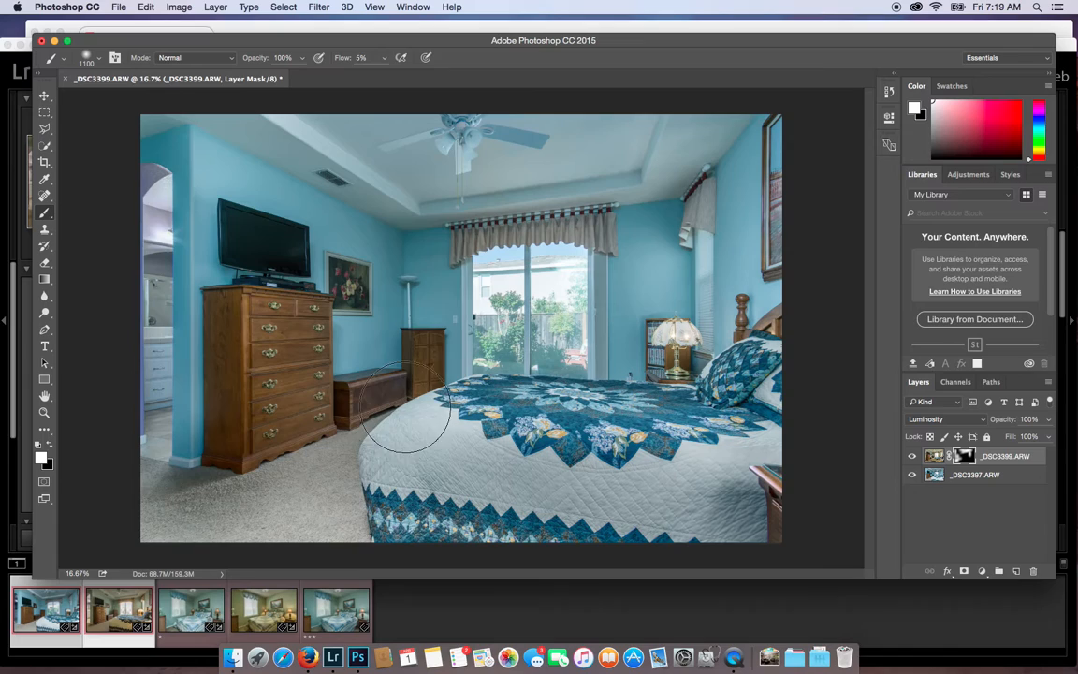
left_click_drag(407, 412, 248, 496)
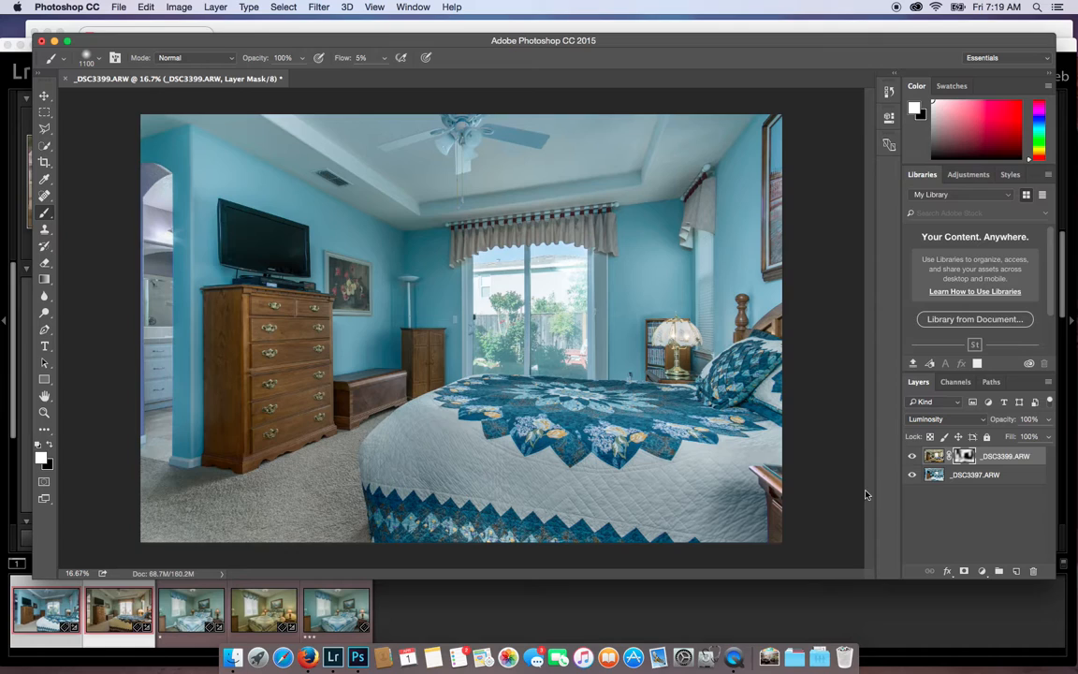
left_click(912, 456)
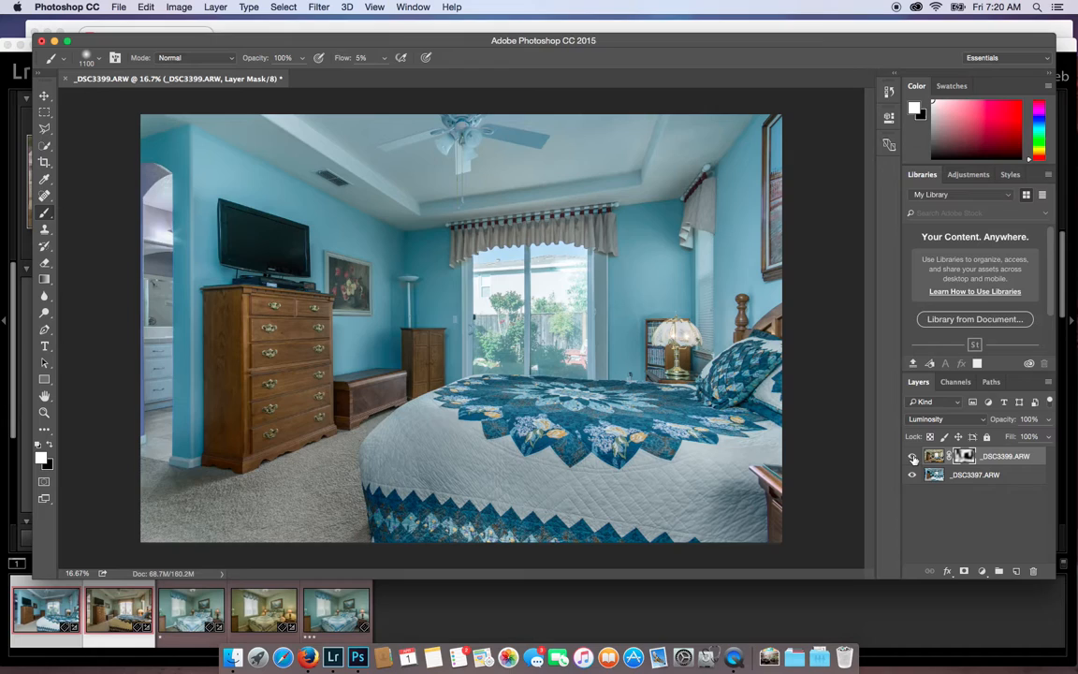
left_click(911, 456)
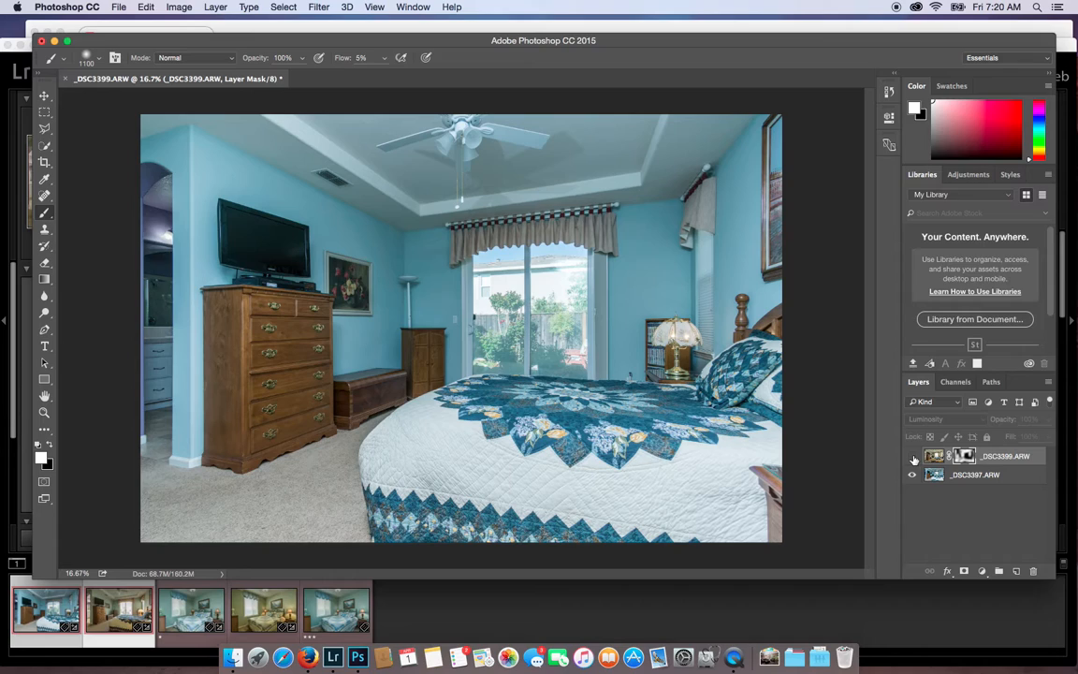
left_click(912, 456)
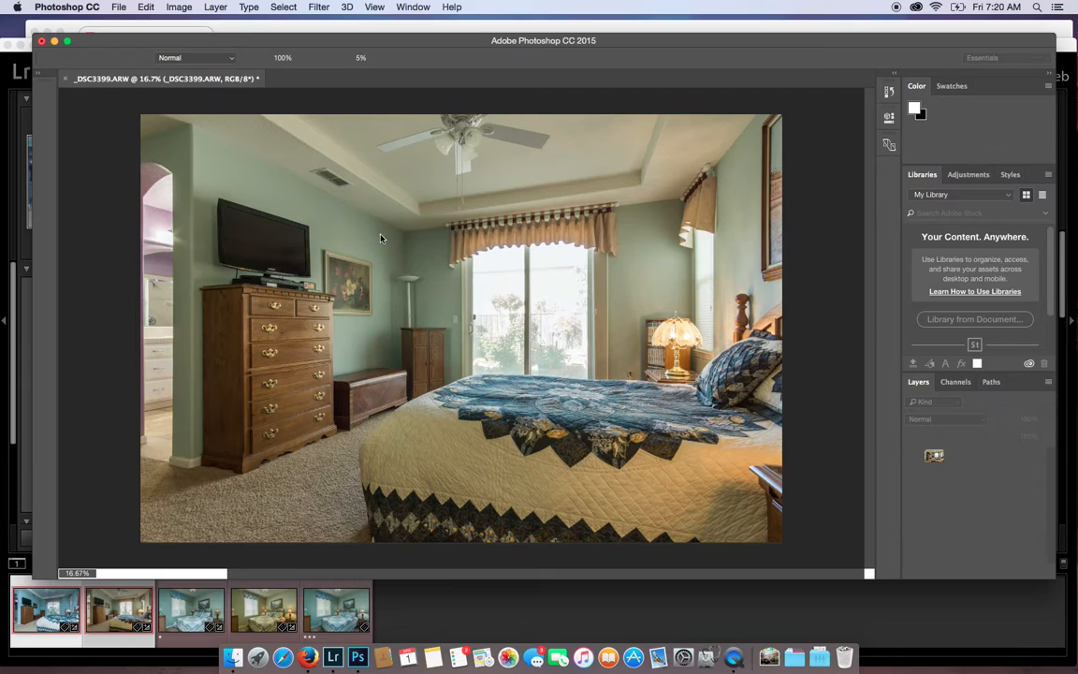
mouse_move(794, 376)
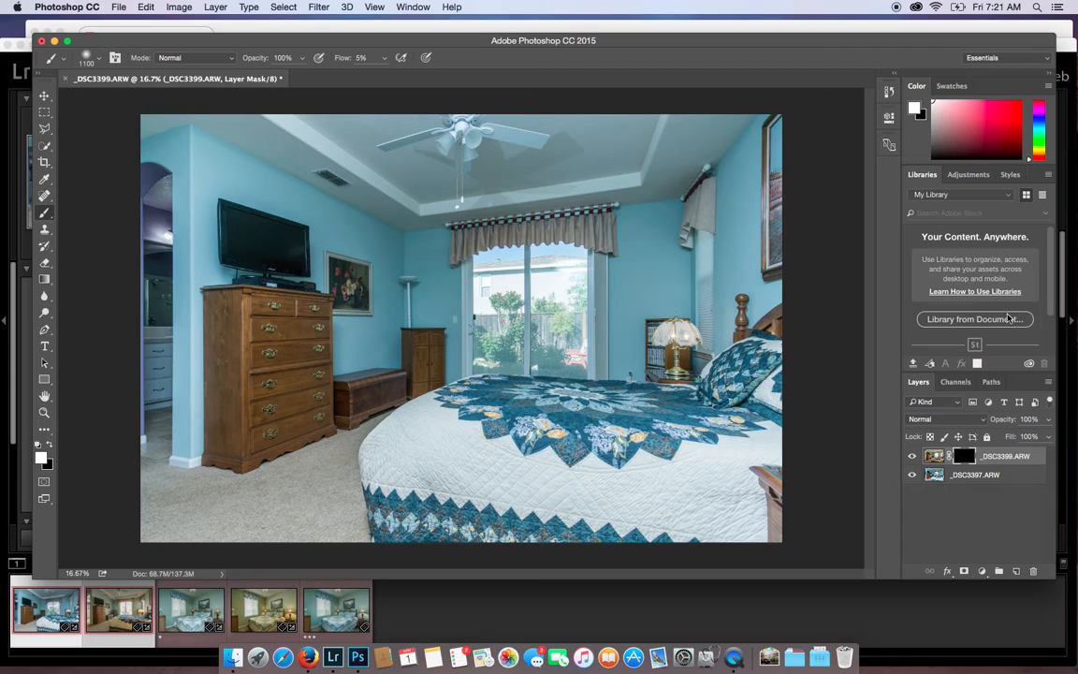
Step: Step back in History to the black-mask Luminosity state, discarding the painted areas
left_click(936, 418)
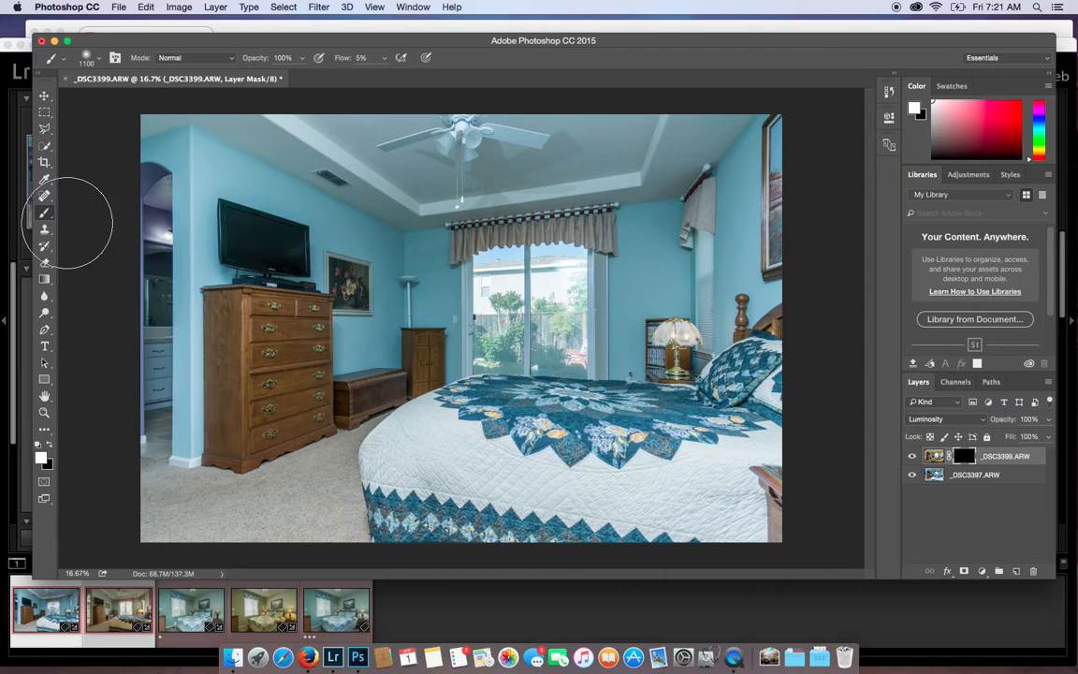